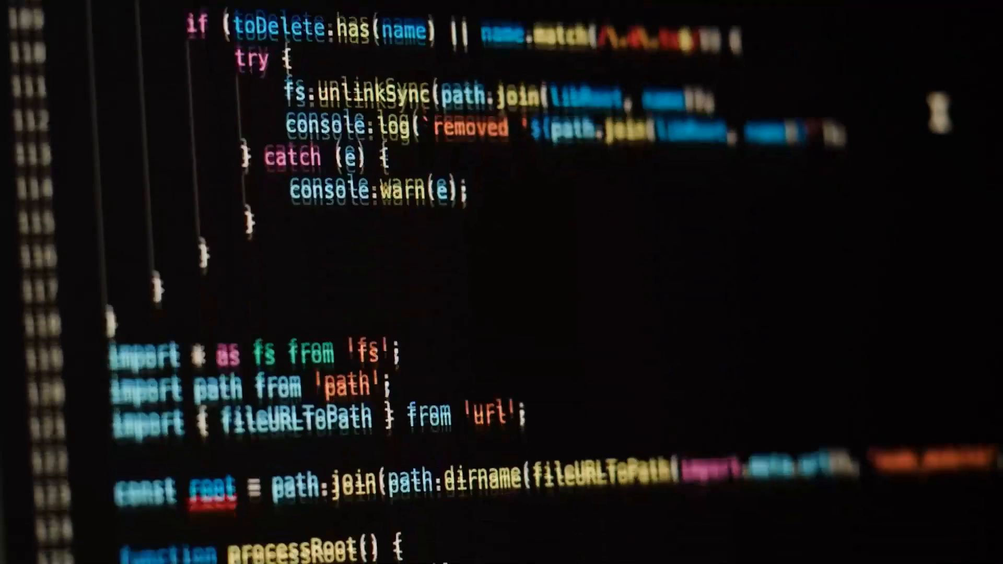
pyautogui.scroll(-3)
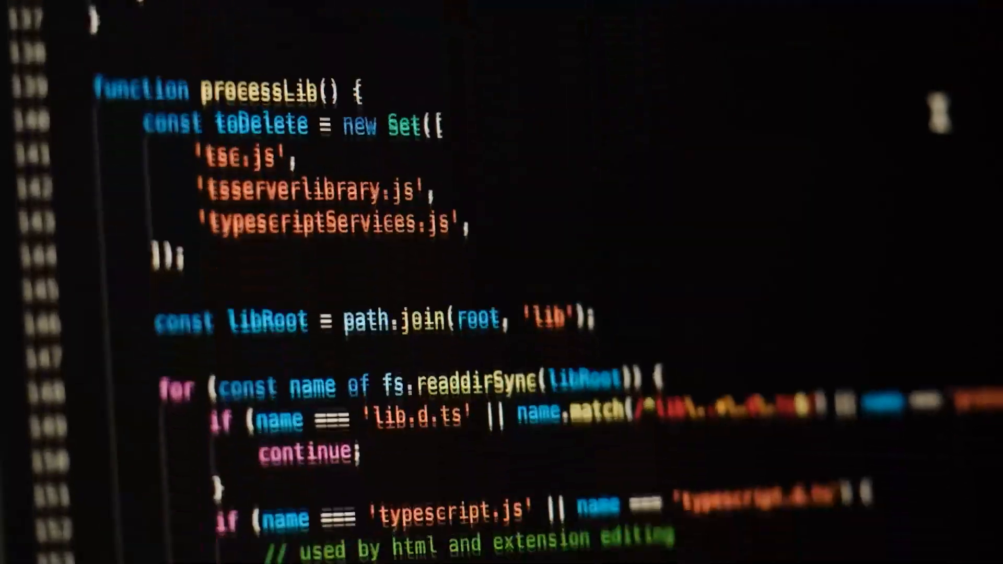